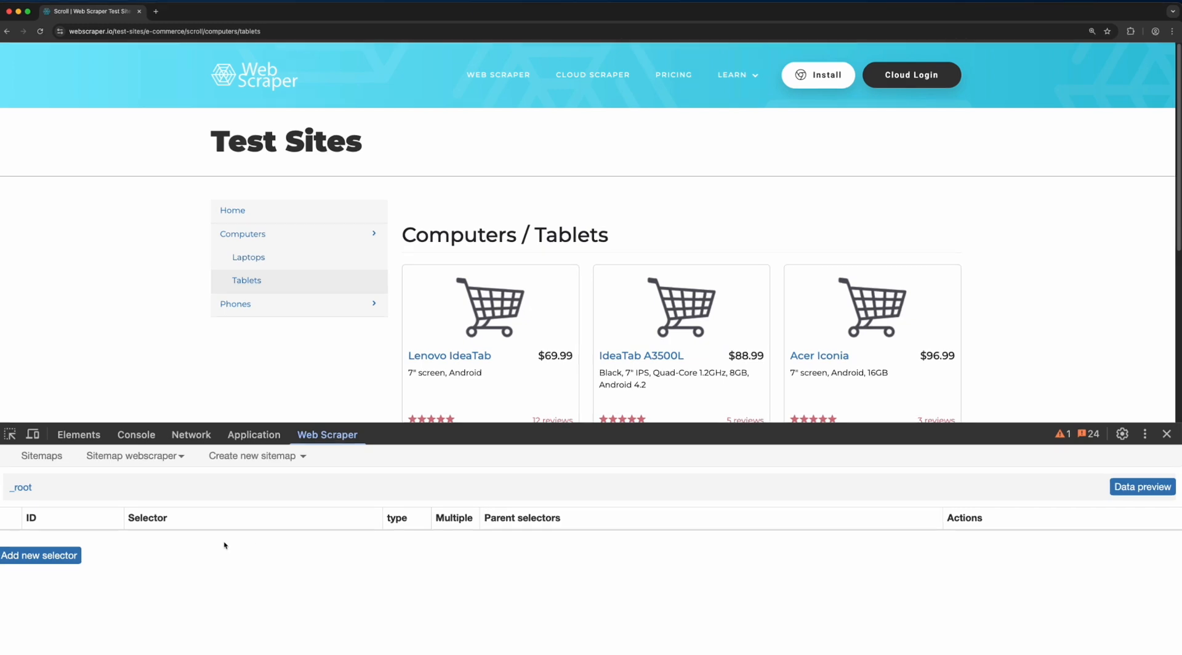
Add a new selector with Id 'product-wrapper' and open its type list.
click(39, 555)
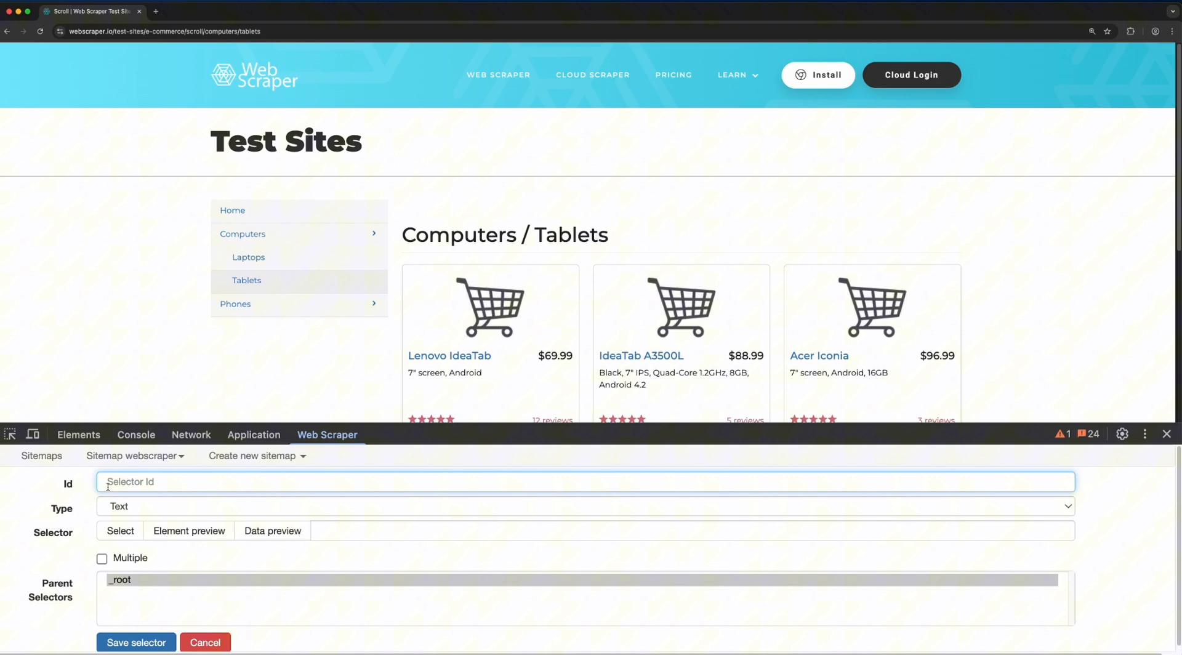
text(product-wra)
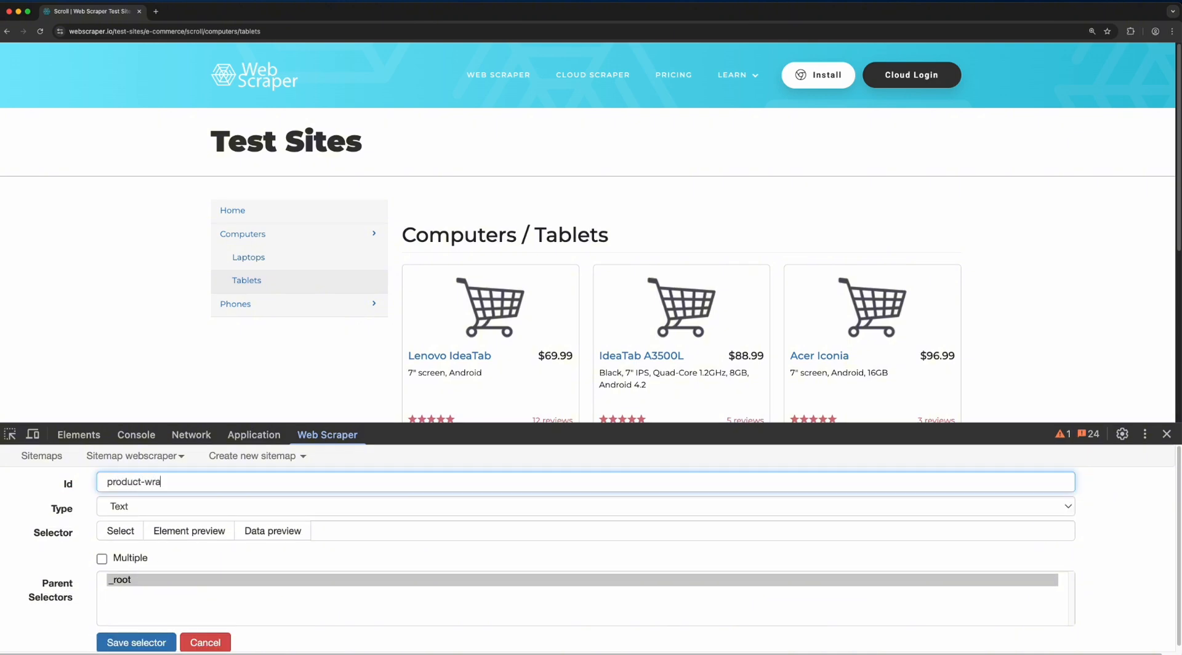
click(579, 493)
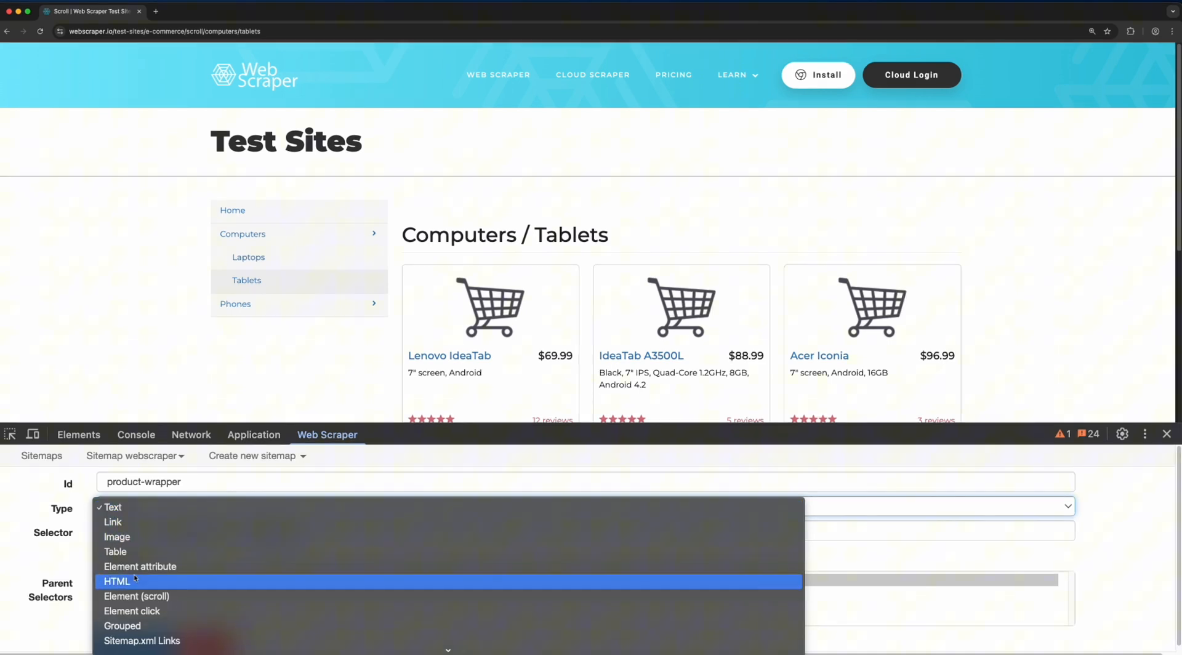
Set product-wrapper to Element (scroll) and pick every div.product-wrapper card.
click(130, 596)
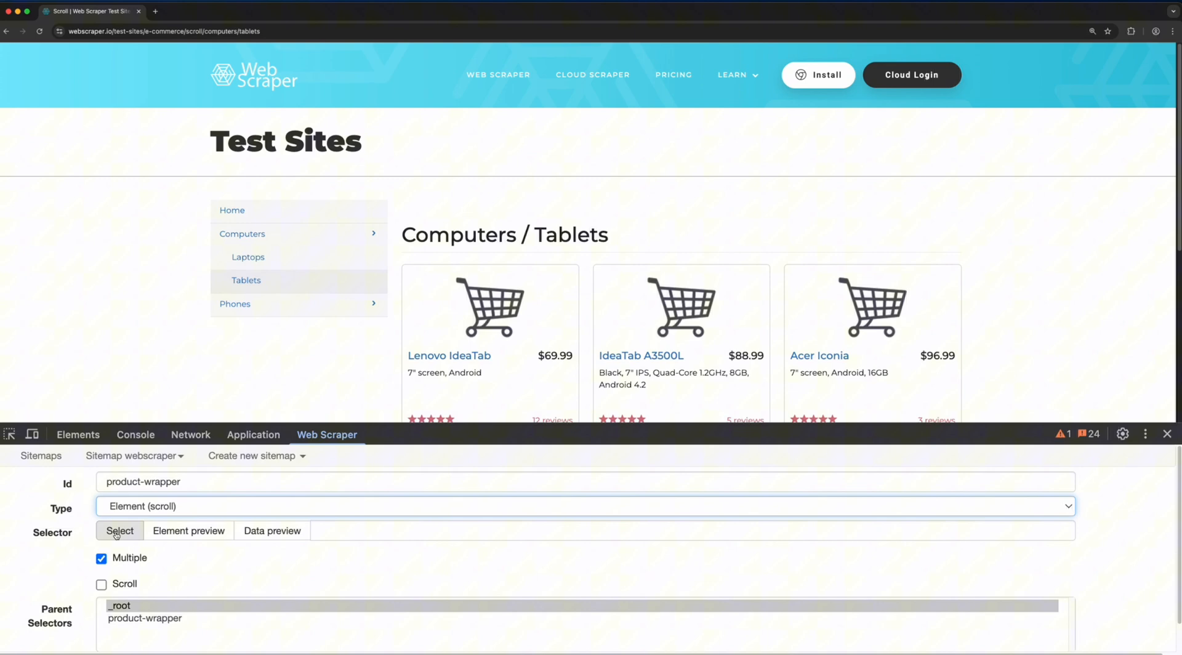
click(119, 531)
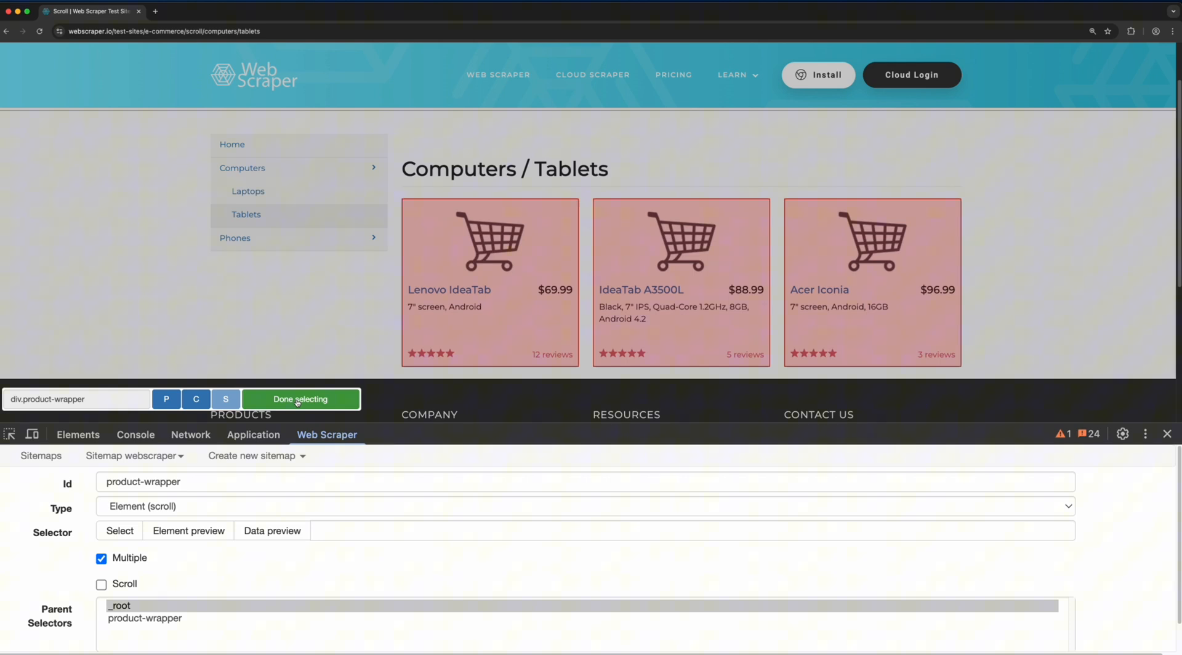
click(300, 399)
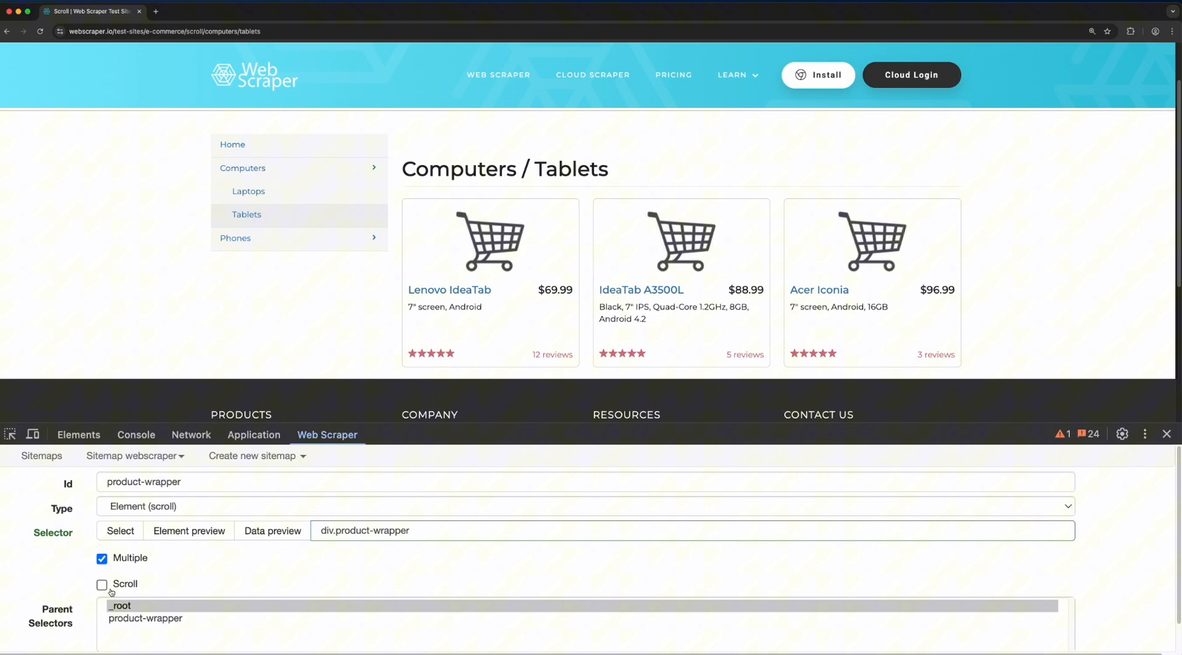
Save the product-wrapper selector under the root.
click(102, 584)
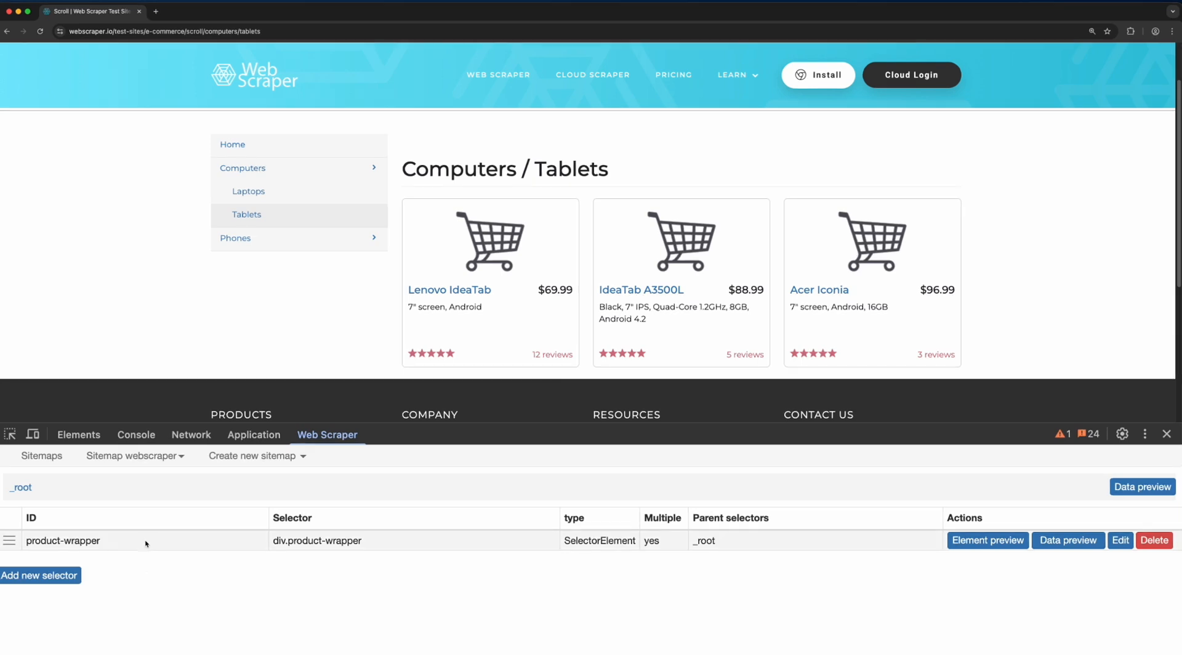
Add a 'name' text selector that picks each product's title link 'a'.
click(39, 576)
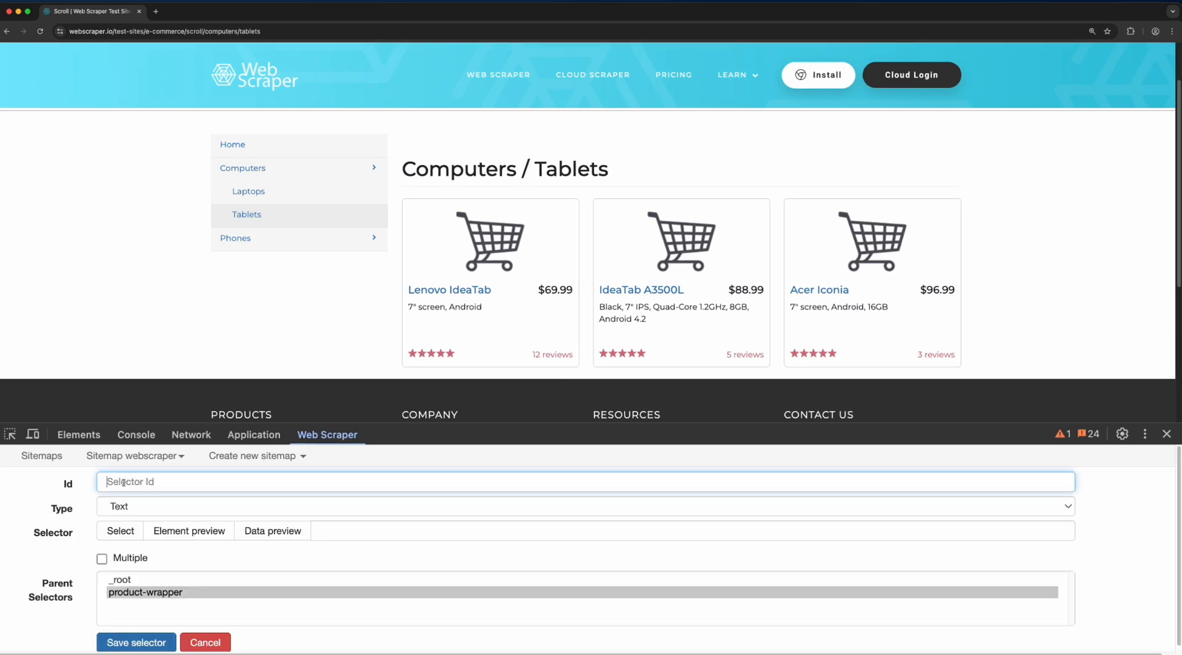
text(name)
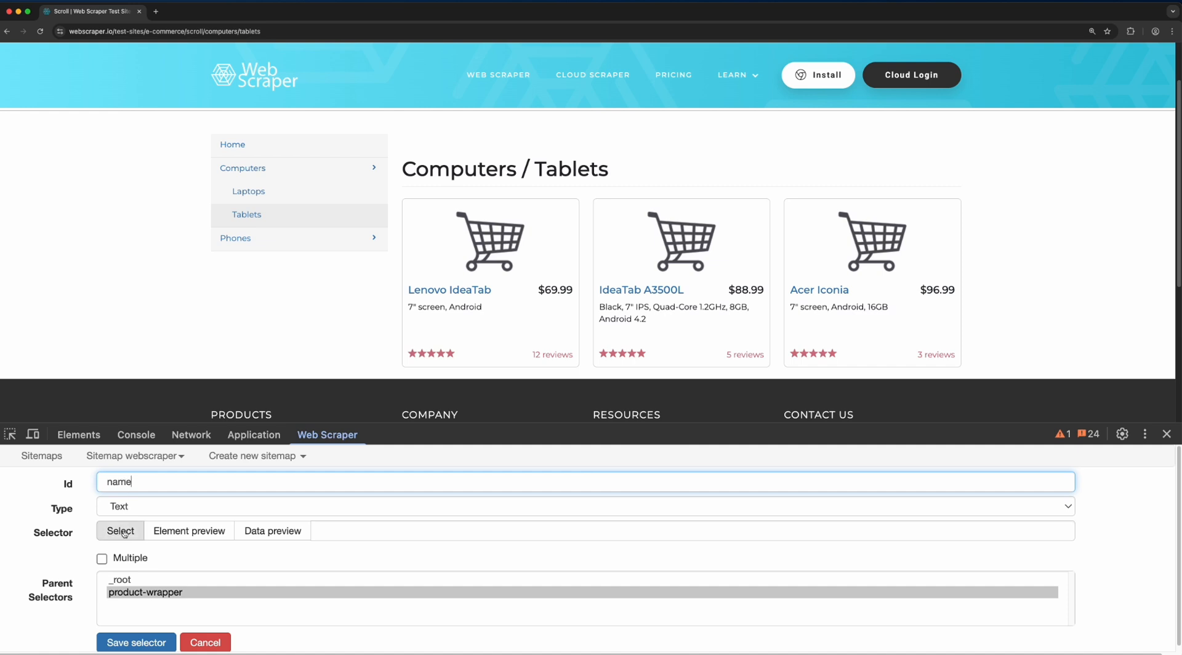
click(120, 531)
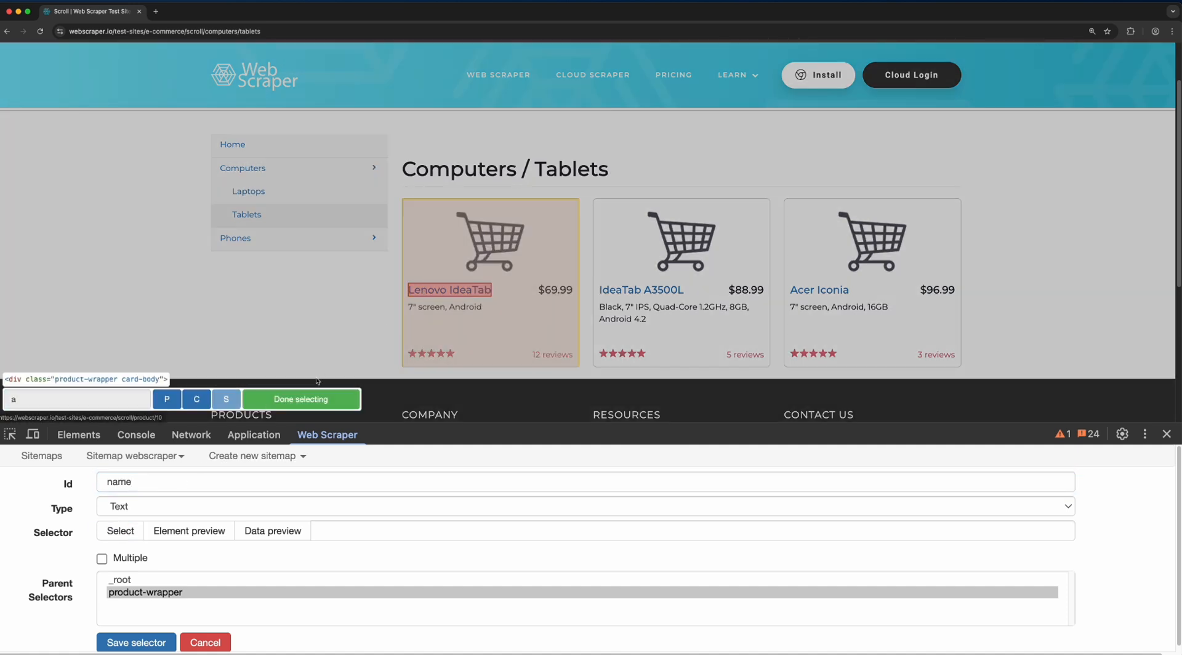
click(135, 643)
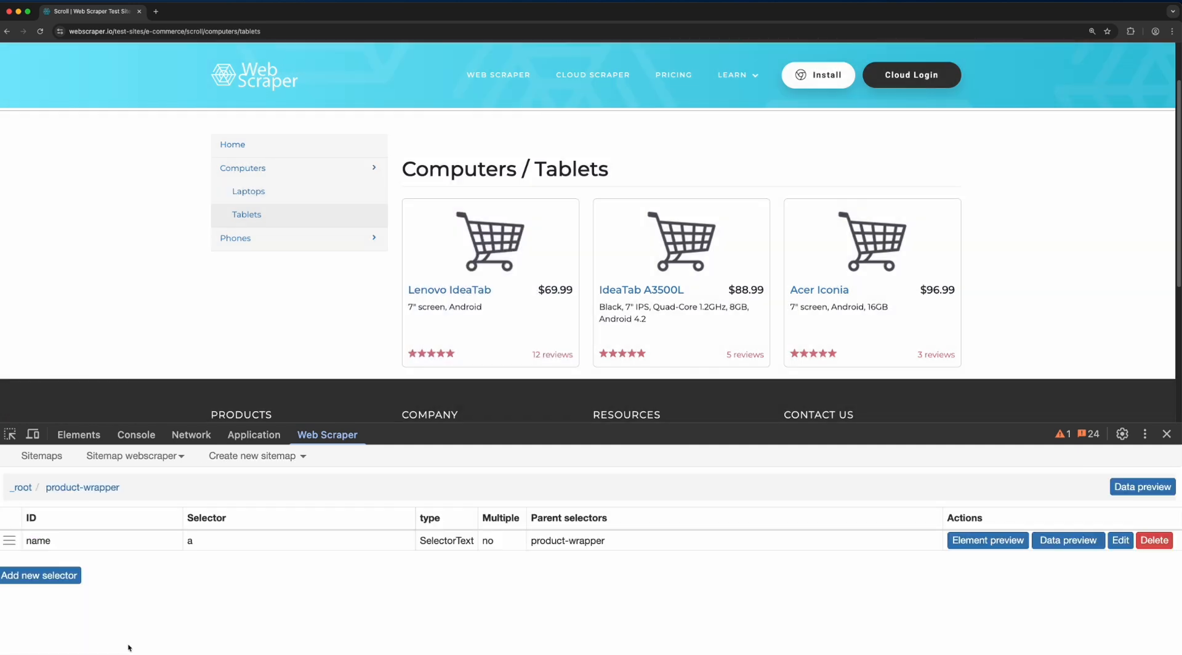
Add a 'price' text selector picking h4[itemprop='offers'] and save it.
click(38, 576)
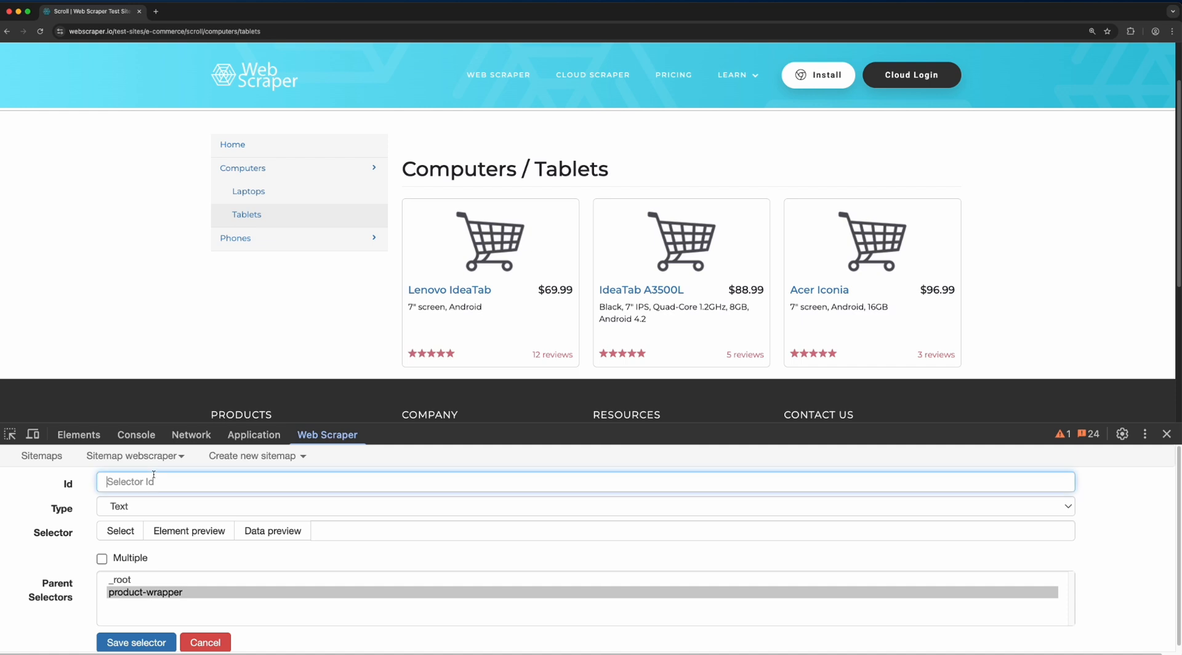
text(price)
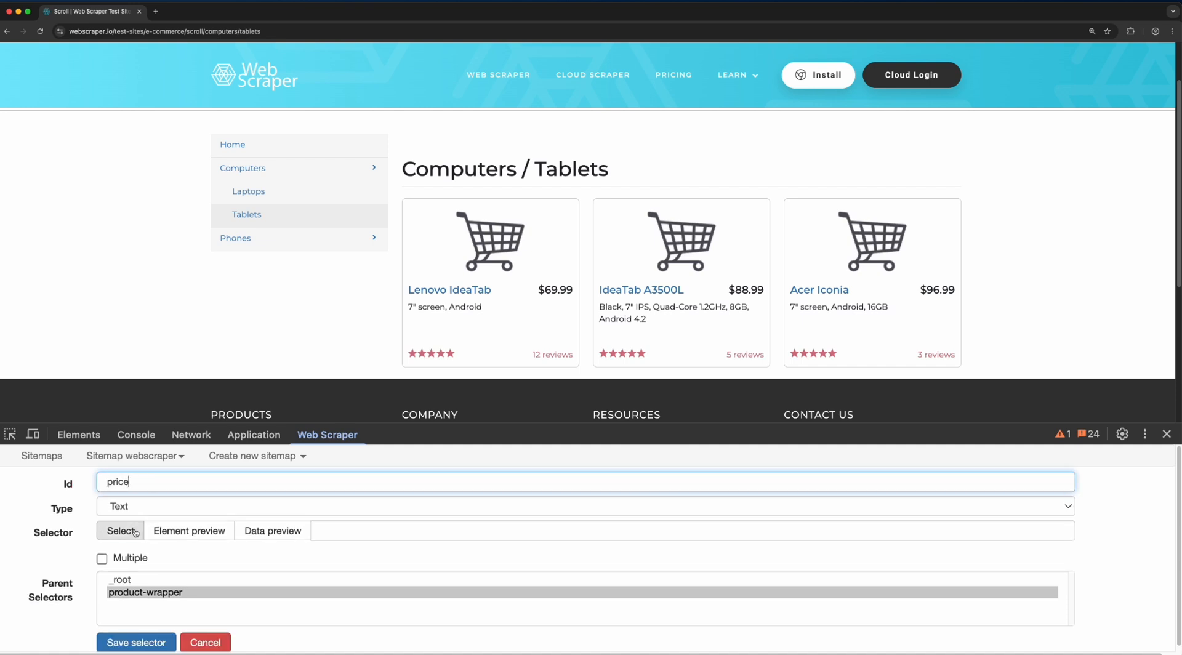
click(120, 531)
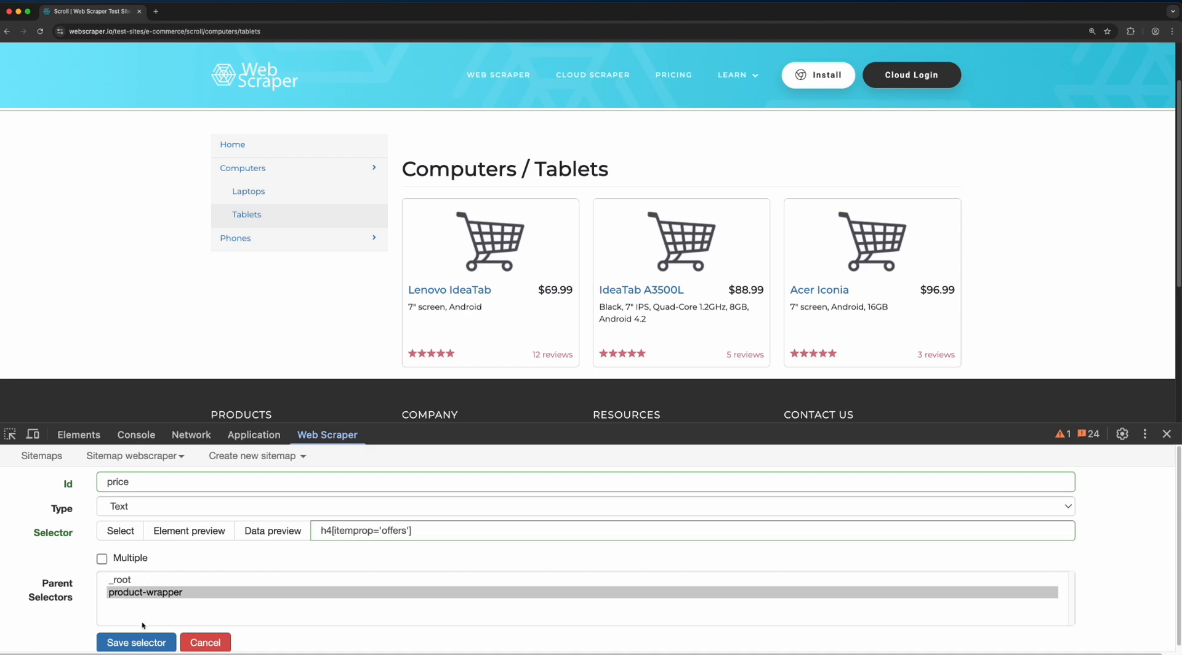
click(135, 643)
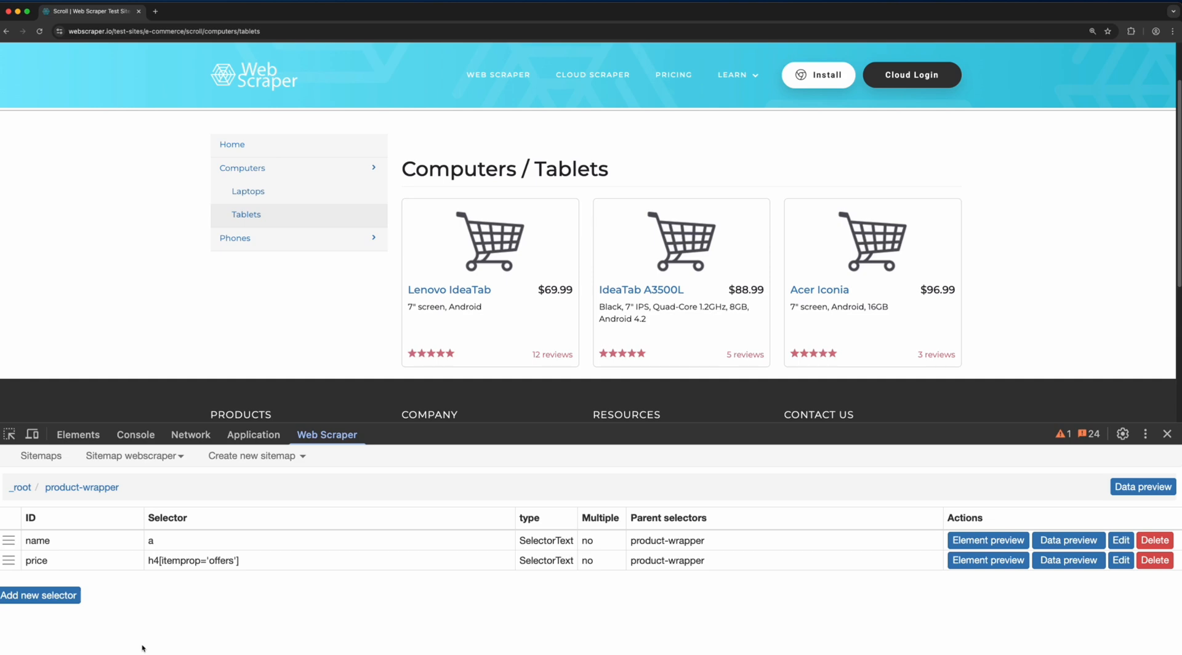
From _root, preview scraped names and prices, Lenovo IdeaTab through Galaxy Tab 3.
click(19, 487)
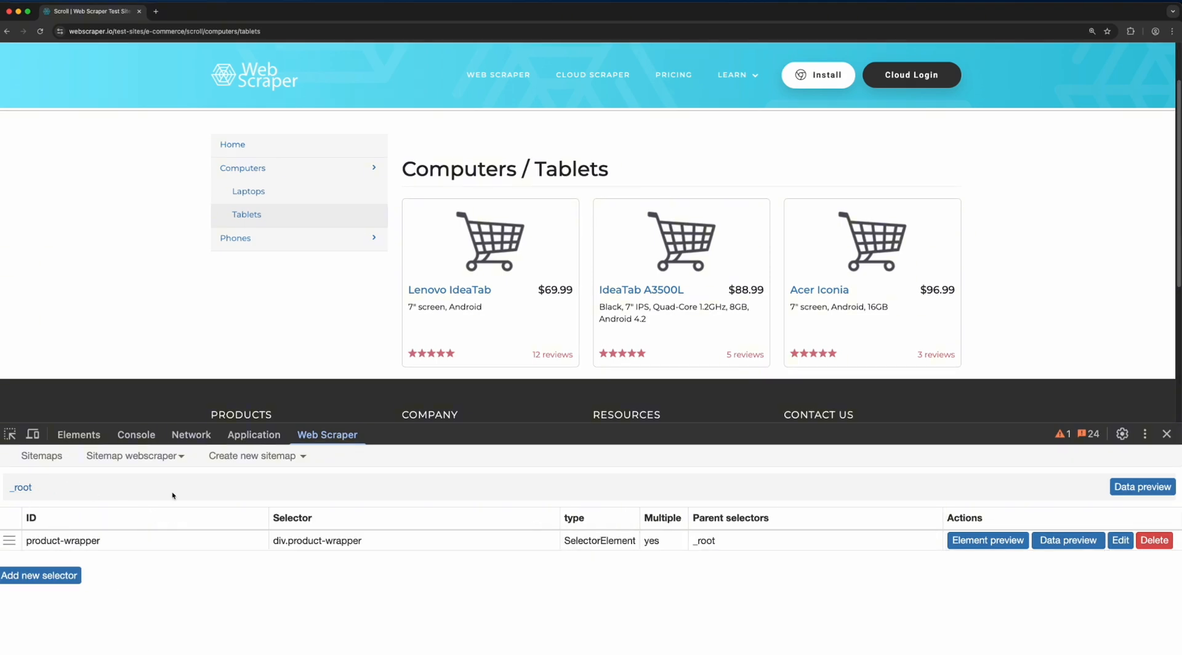
scroll(down, 3)
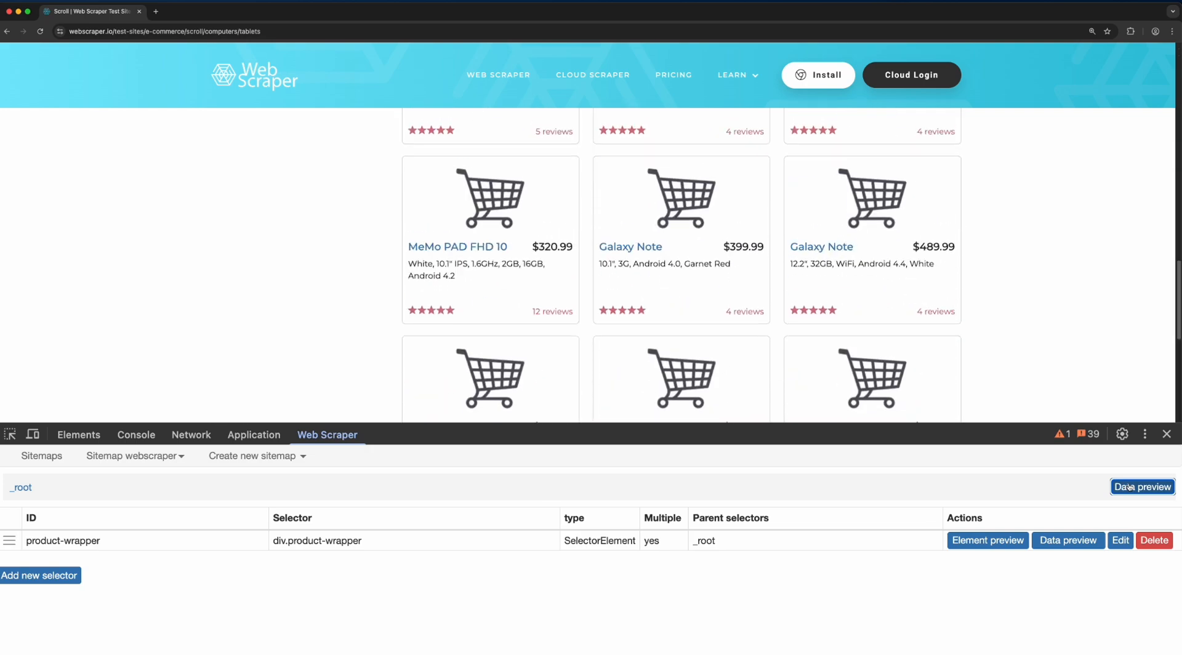
click(1141, 487)
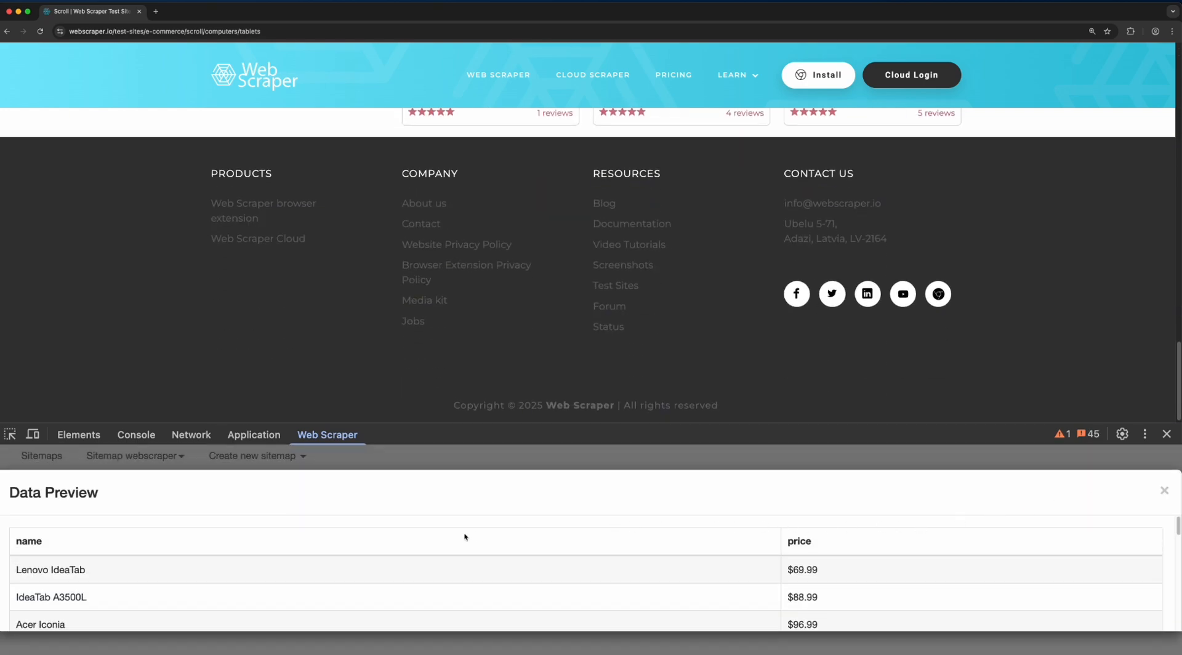
scroll(down, 3)
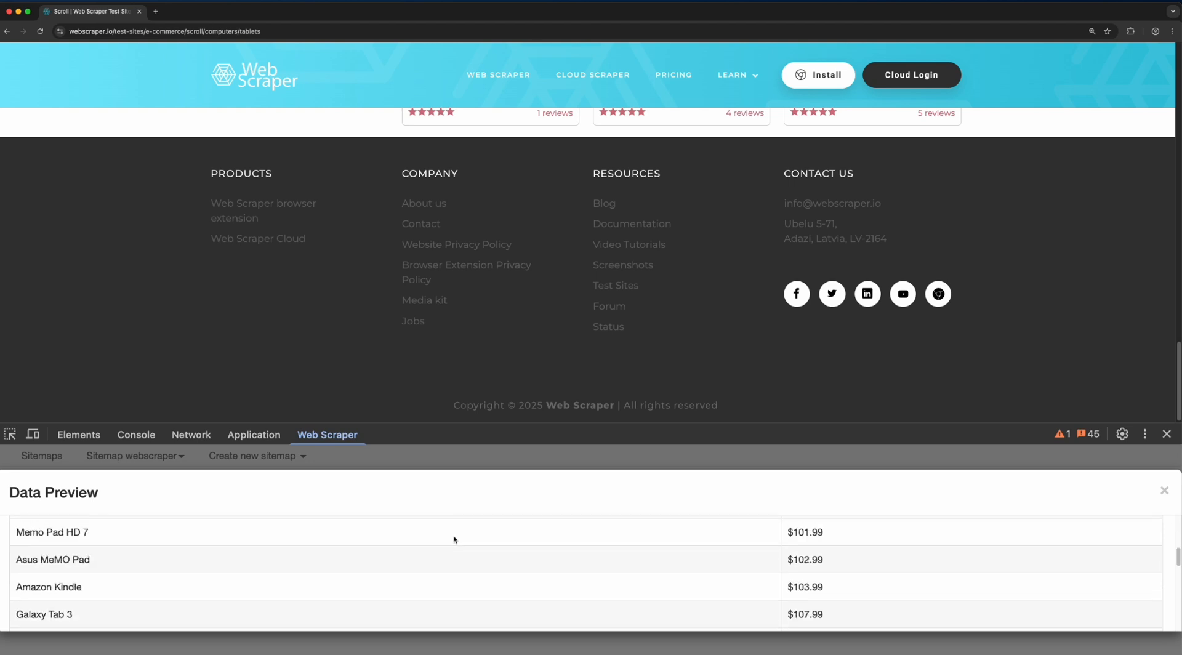